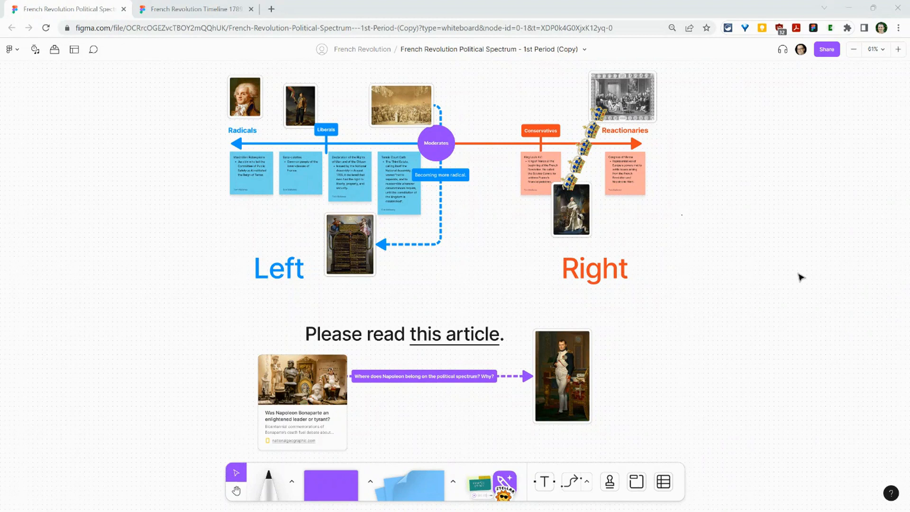
{"action": "mouse_move", "coordinate": [752, 275]}
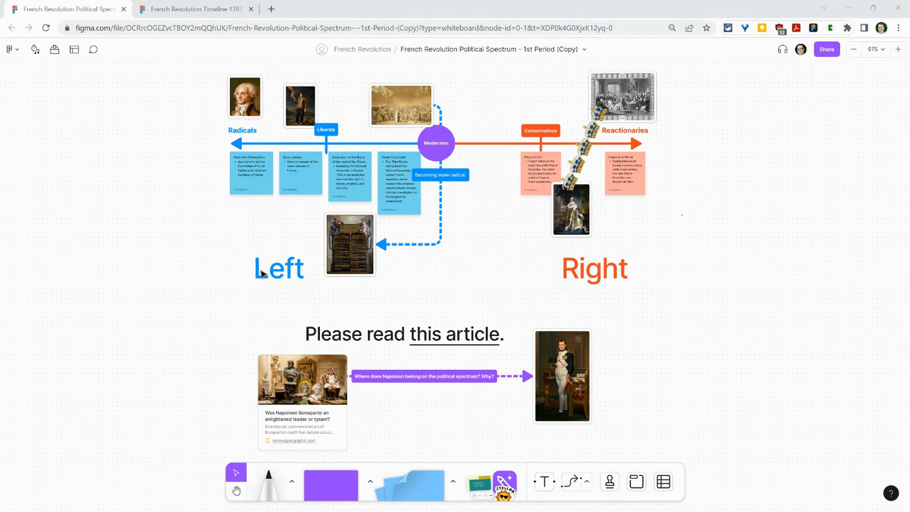
{"action": "mouse_move", "coordinate": [519, 268]}
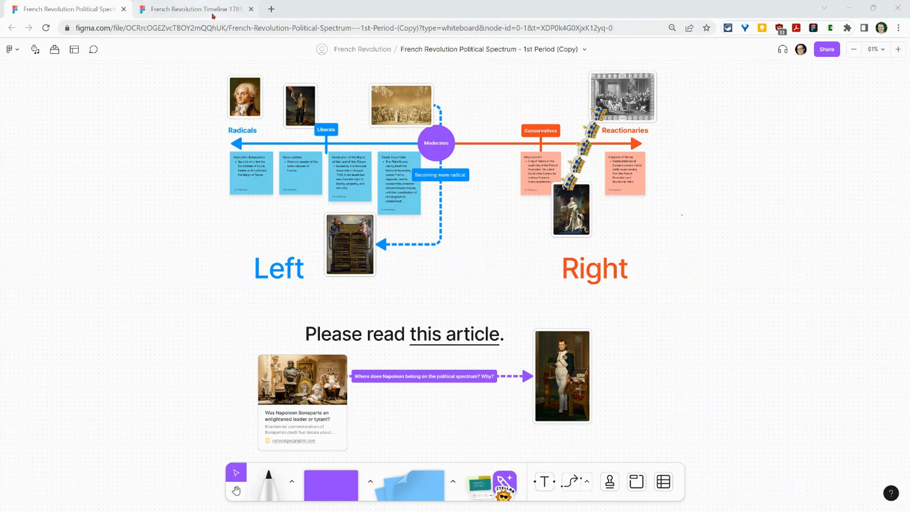
Copy the French Revolution Timeline file's share link and return to the political spectrum board.
{"action": "left_click", "coordinate": [195, 8]}
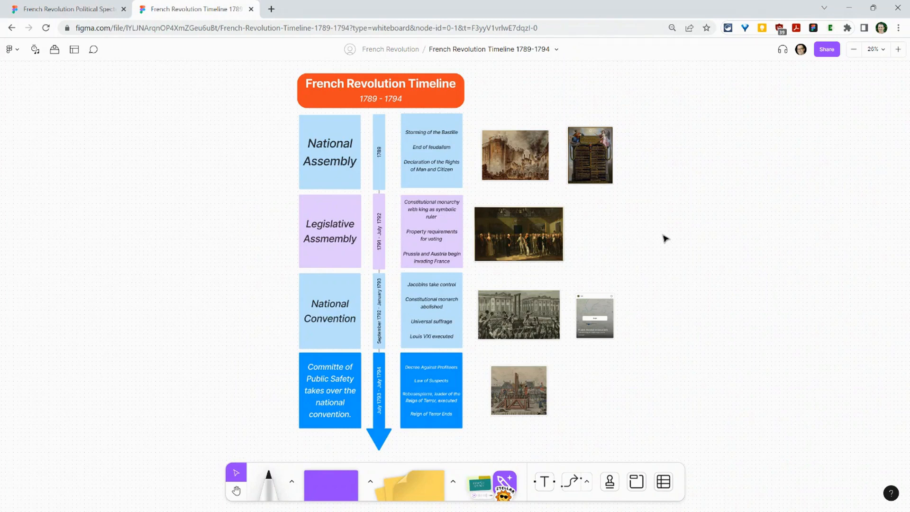
{"action": "mouse_move", "coordinate": [731, 186]}
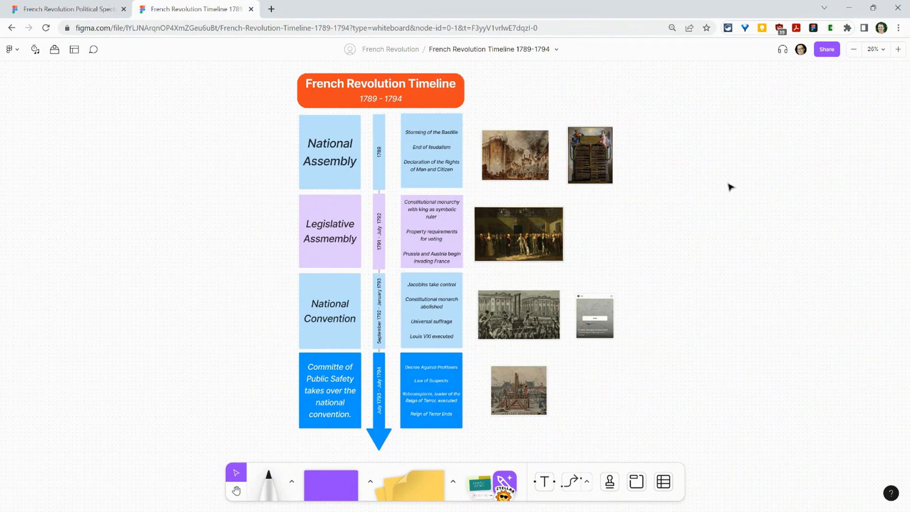
{"action": "left_click", "coordinate": [826, 48]}
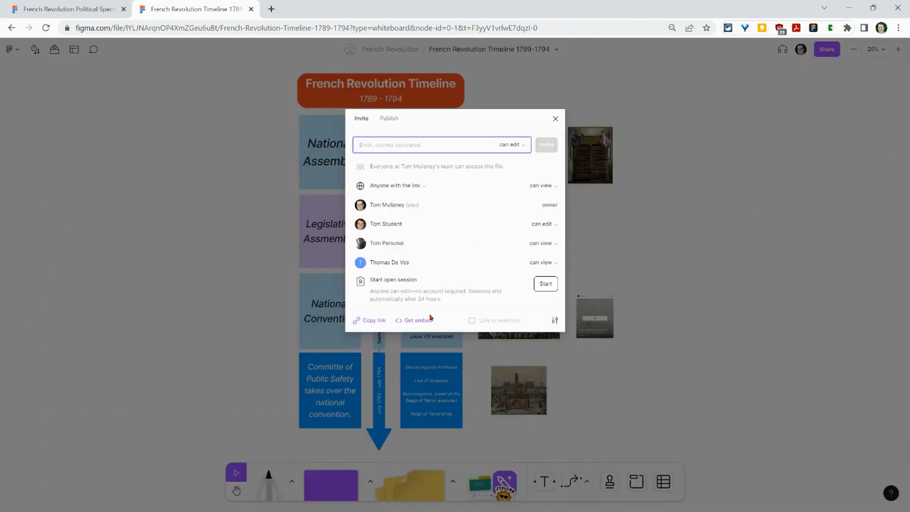
{"action": "left_click", "coordinate": [374, 319]}
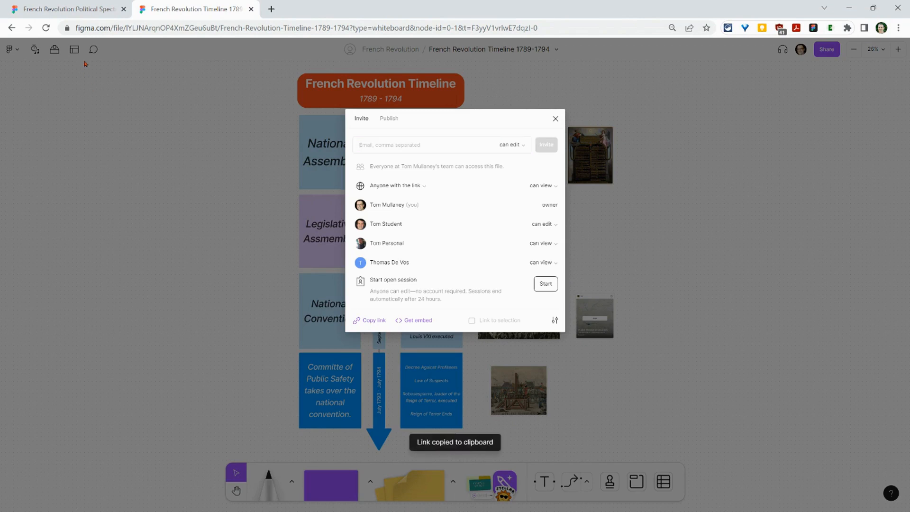
{"action": "left_click", "coordinate": [64, 8]}
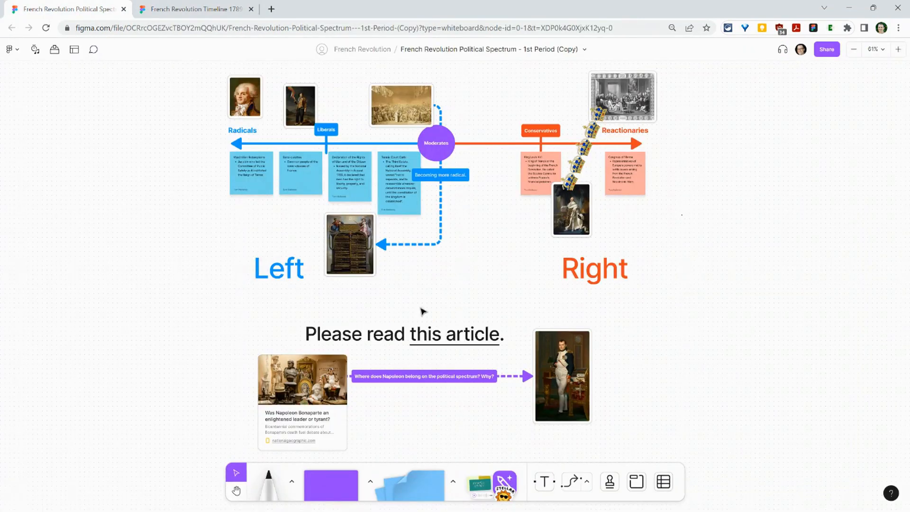
Paste the copied timeline link onto an empty board area as a live embedded preview.
{"action": "right_click", "coordinate": [423, 311]}
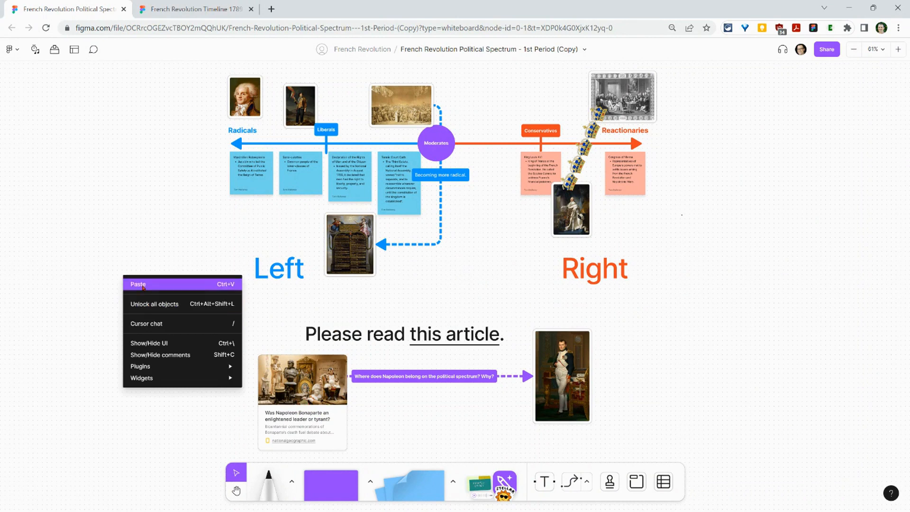
{"action": "left_click", "coordinate": [138, 284]}
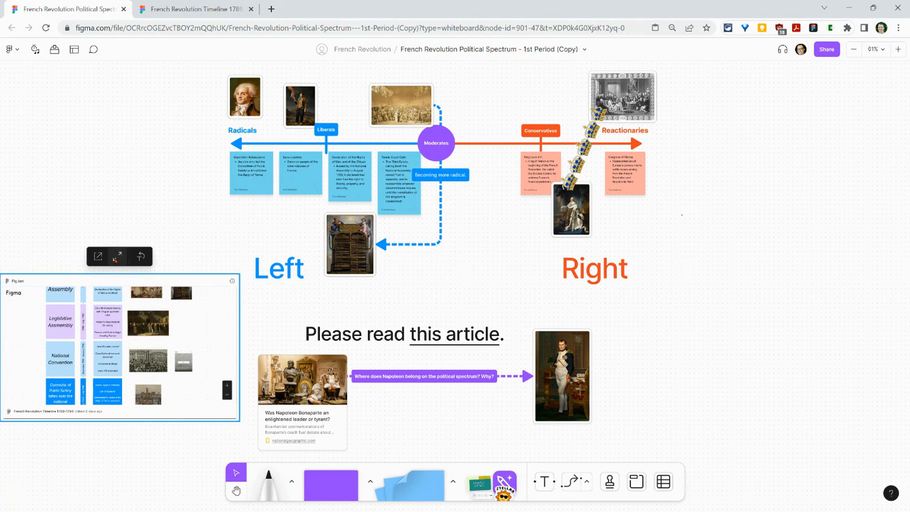
Activate the embedded timeline preview to start interacting with its view.
{"action": "left_click", "coordinate": [117, 256]}
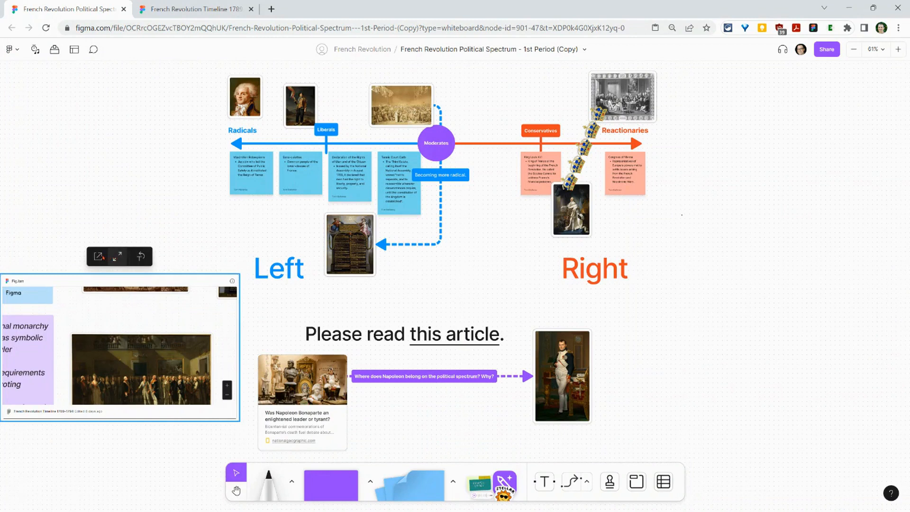
{"action": "mouse_move", "coordinate": [98, 256]}
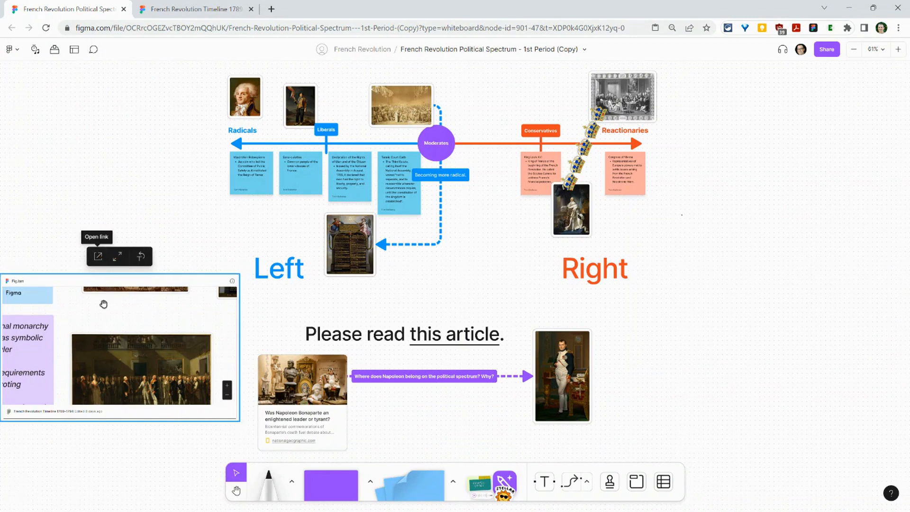
{"action": "mouse_move", "coordinate": [104, 304]}
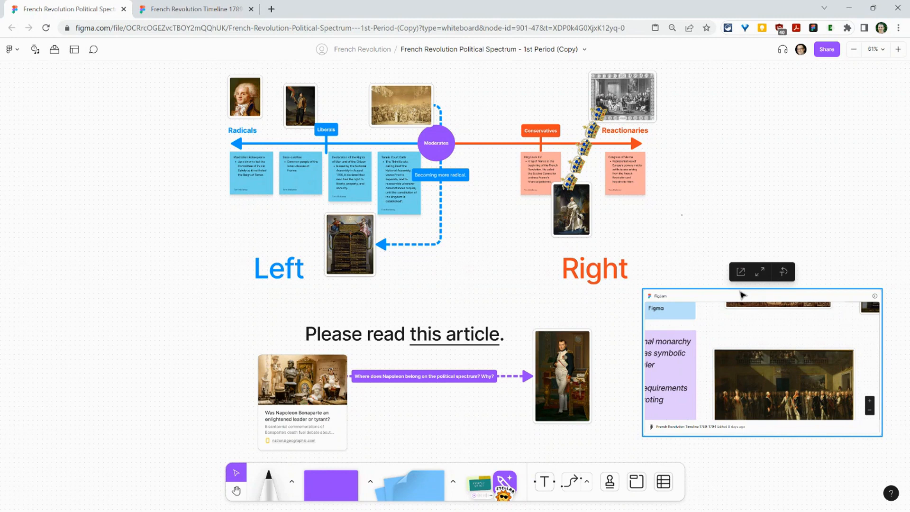
{"action": "mouse_move", "coordinate": [746, 221]}
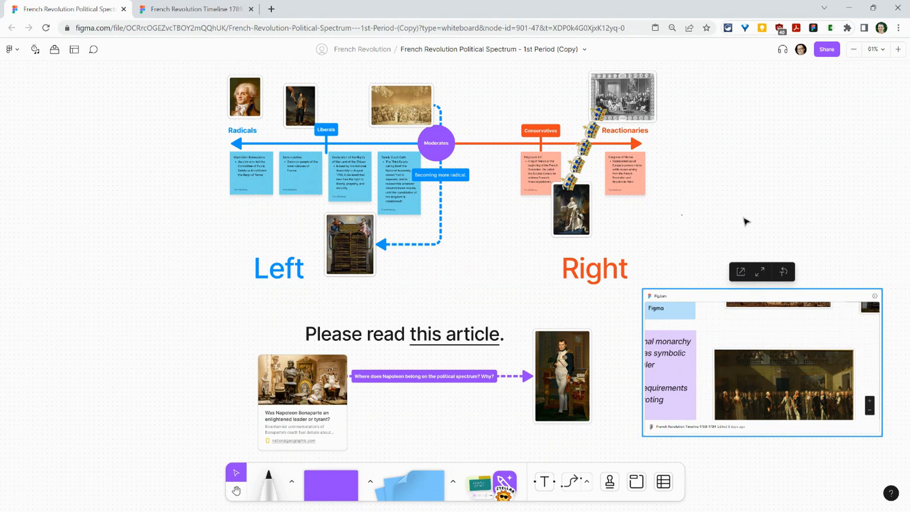